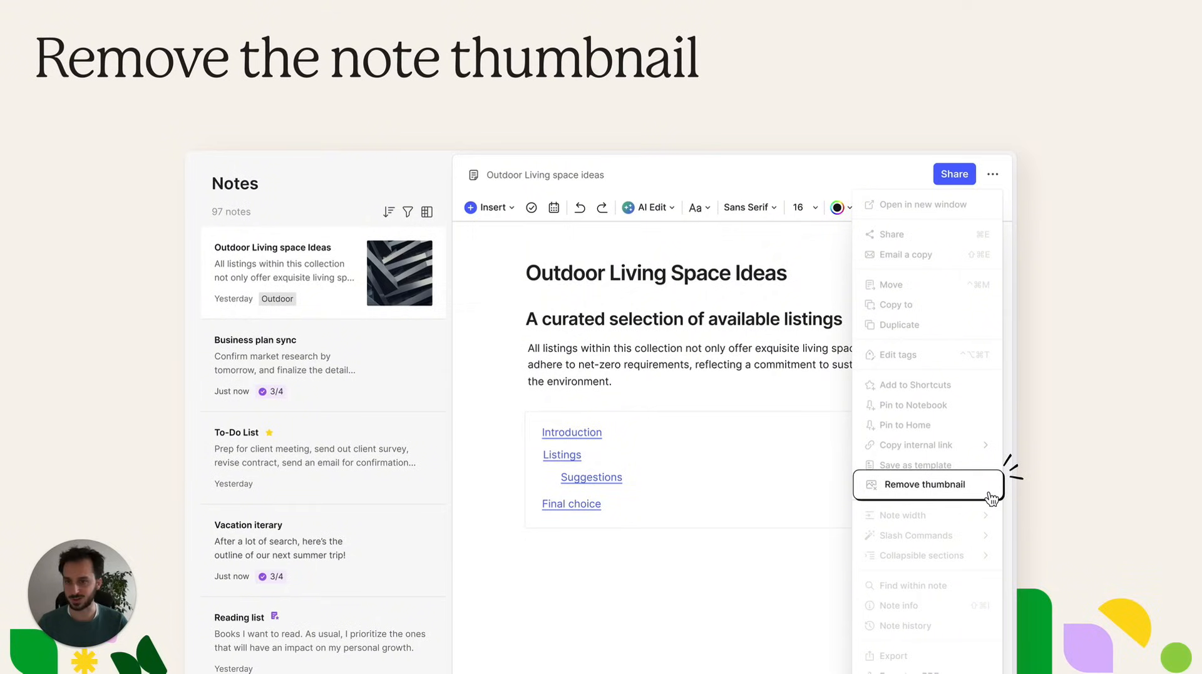
Show the Recipes notebook's sort options: Title, Date updated, Date created.
left_click(389, 211)
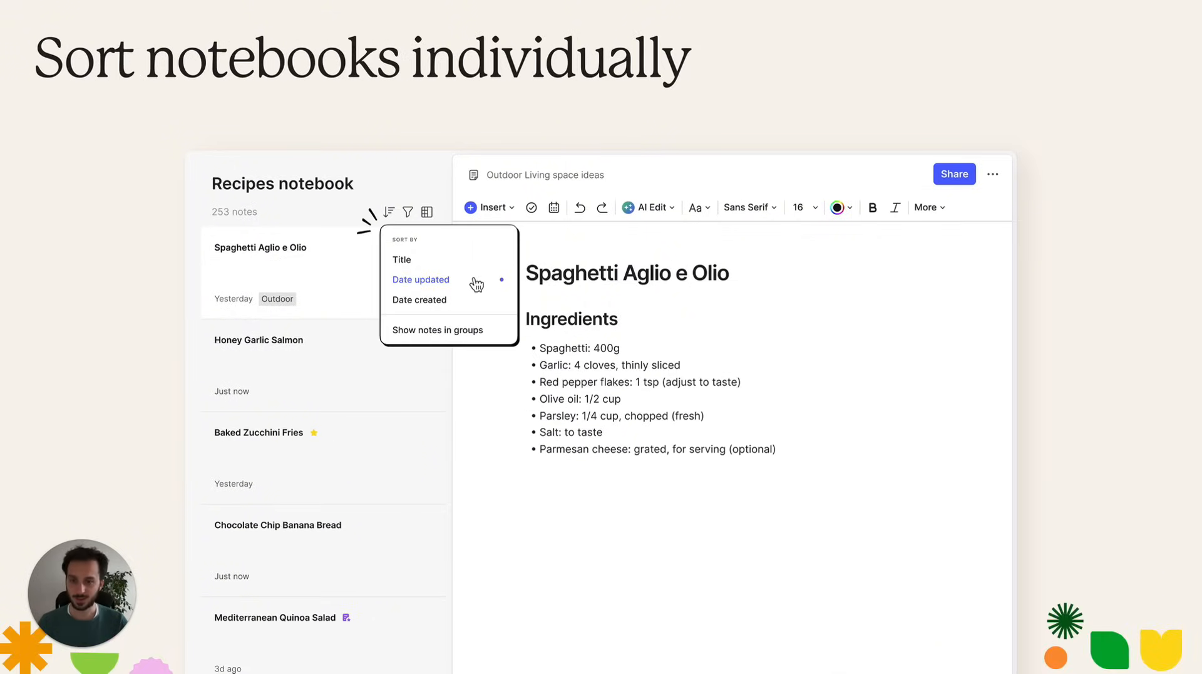